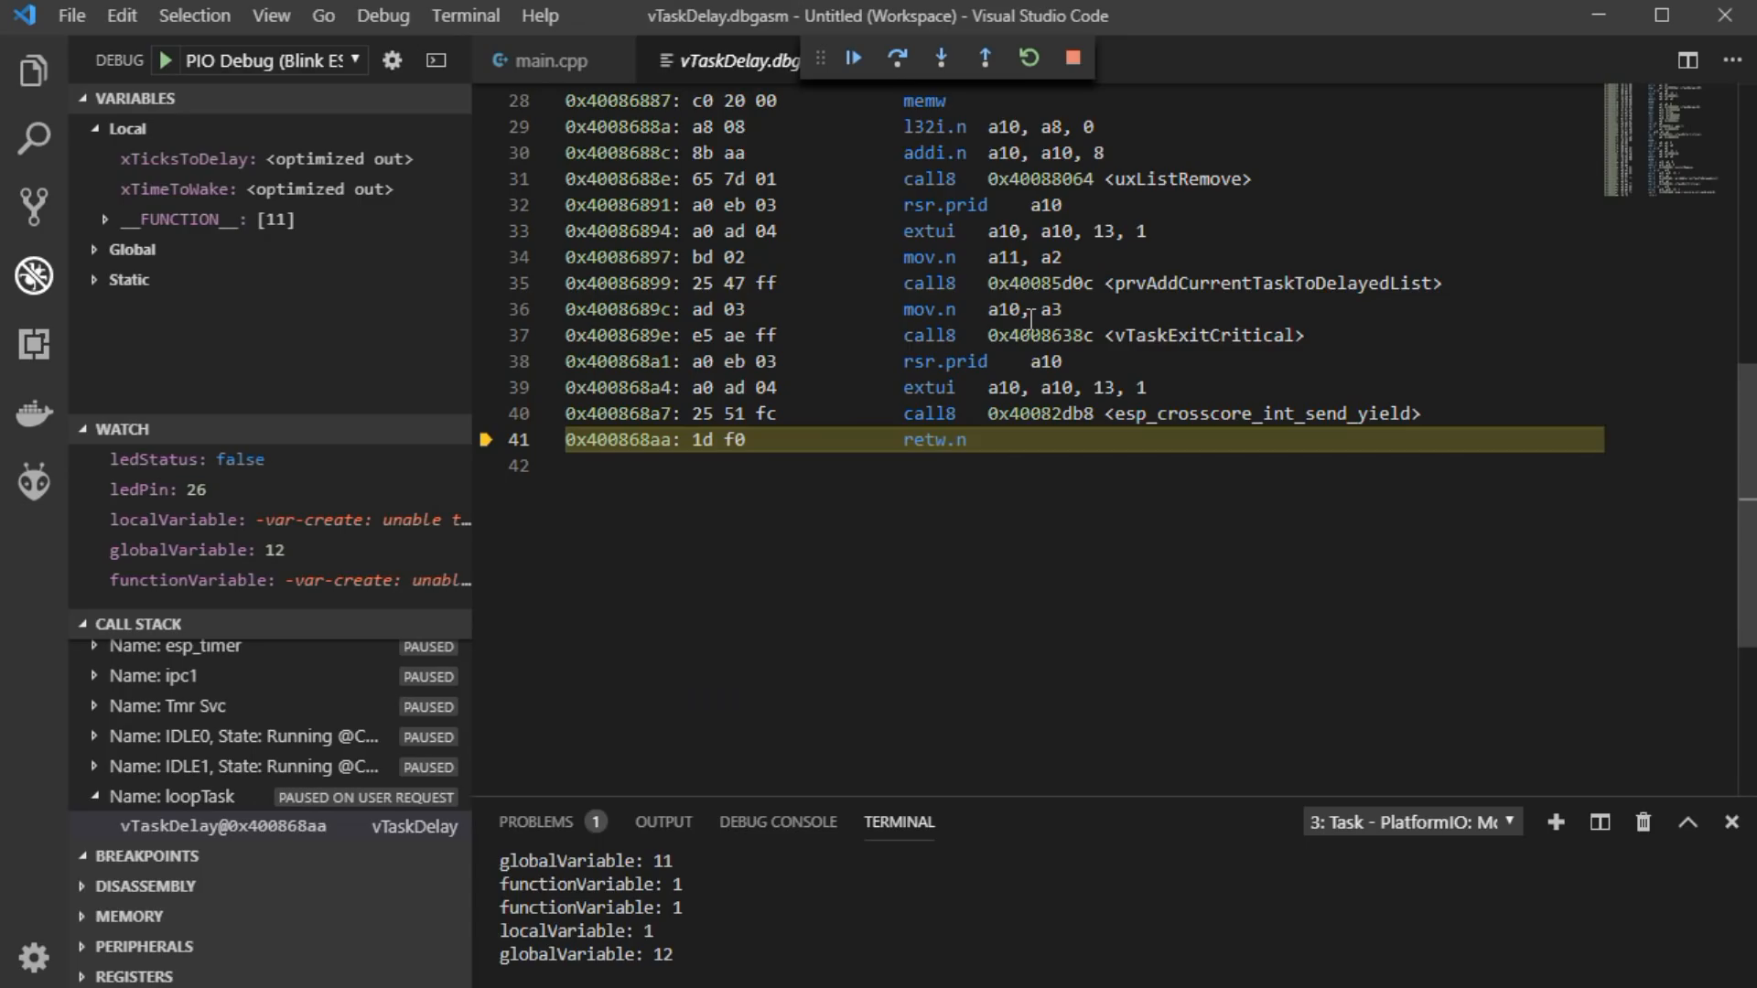
- Resume the paused Blink sketch from the debug toolbar so serial output restarts
click(853, 59)
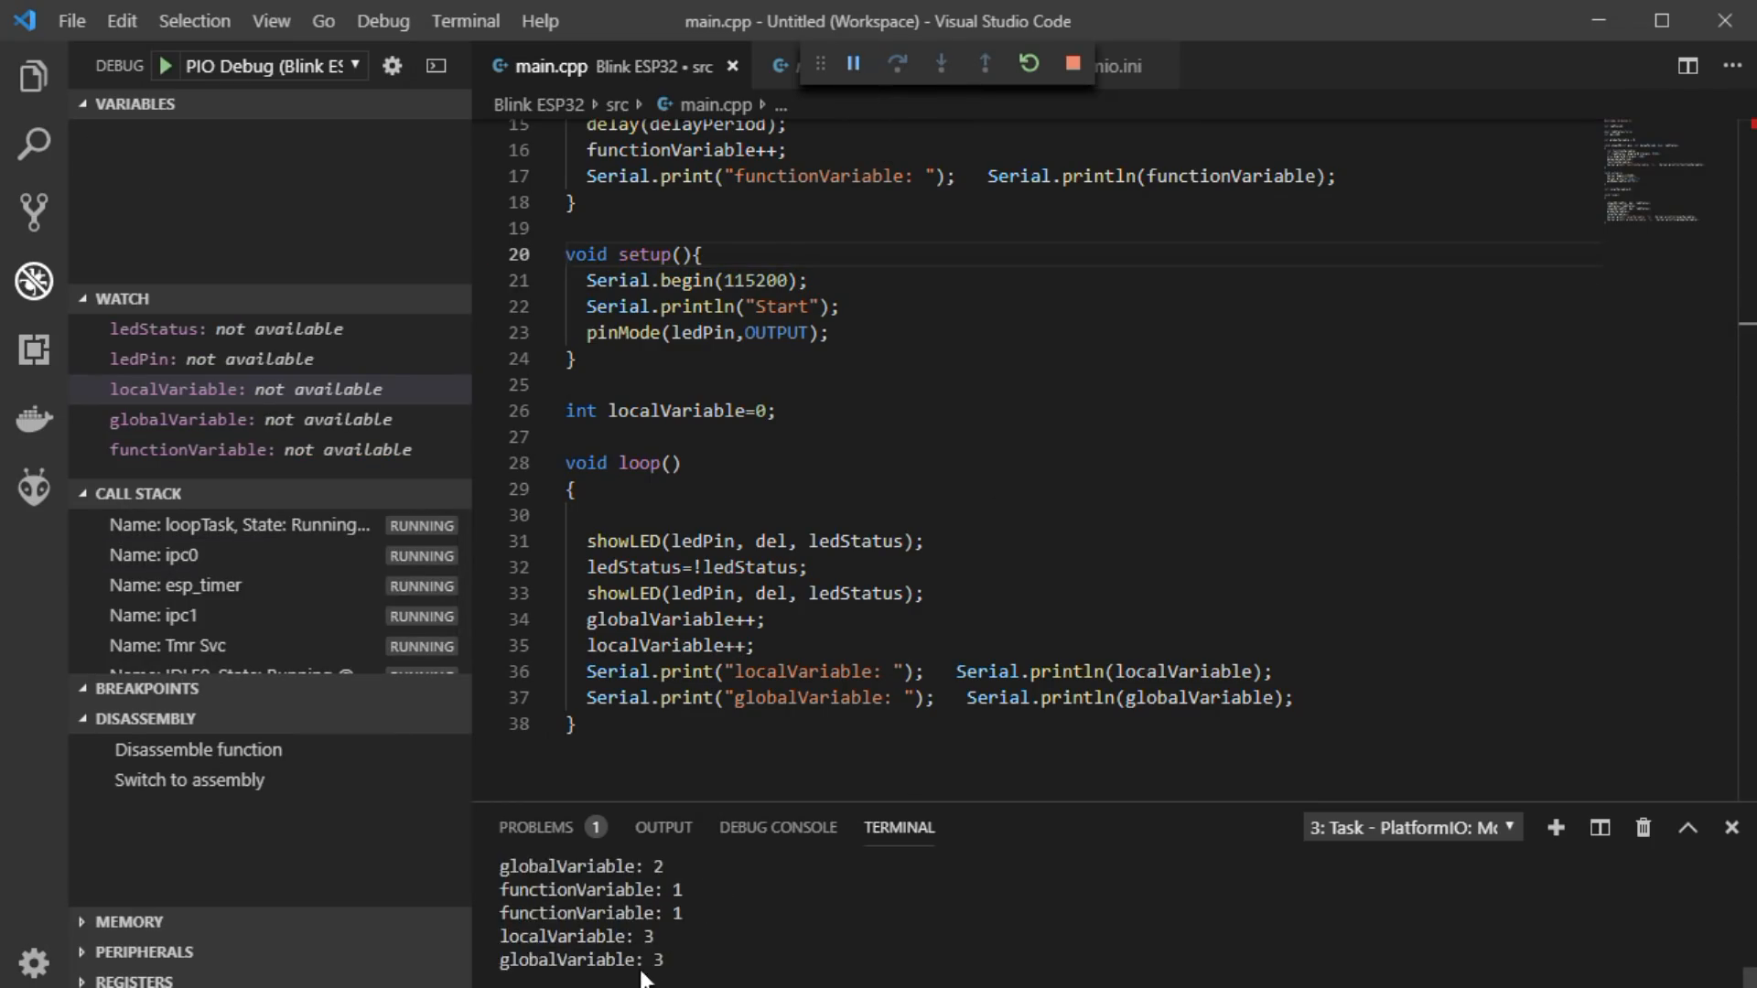
- Pause execution inside vTaskDelay, showing localVariable and globalVariable both at 8
click(851, 63)
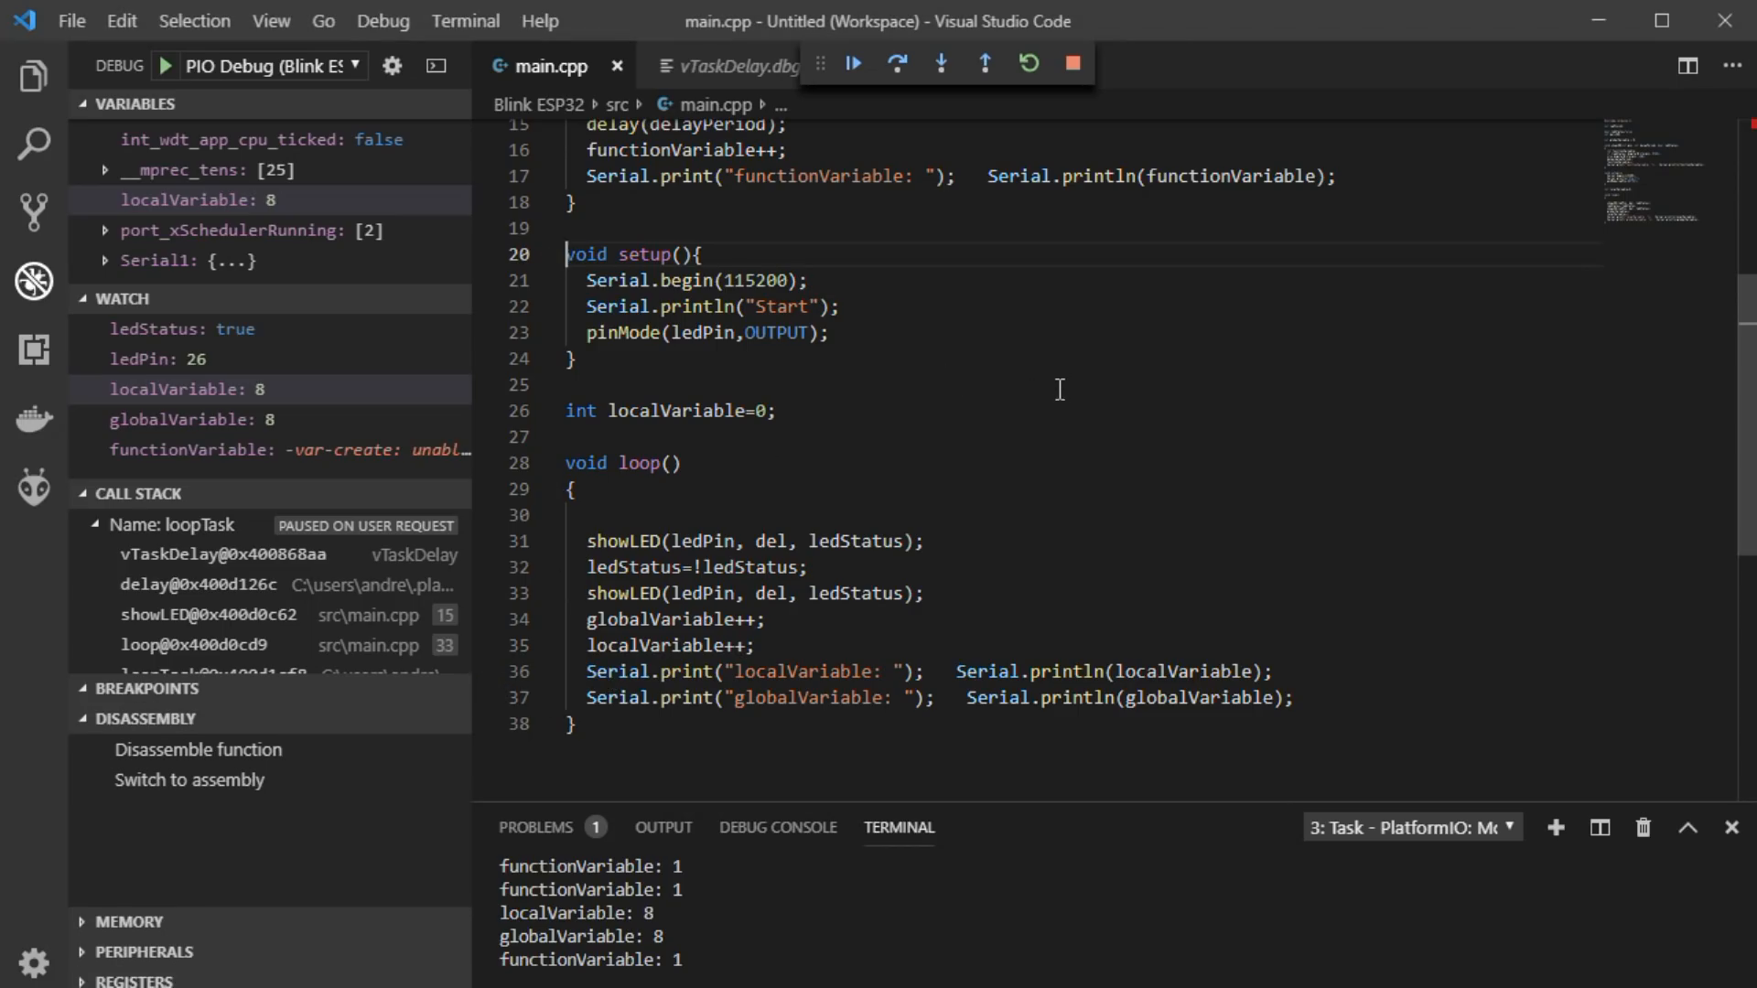